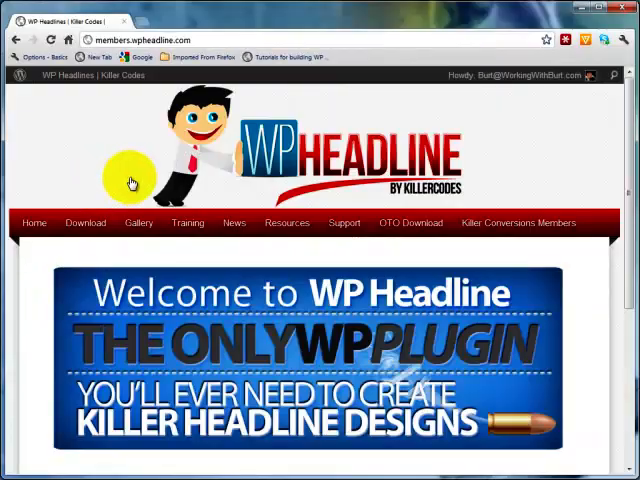
mouse_move(240, 188)
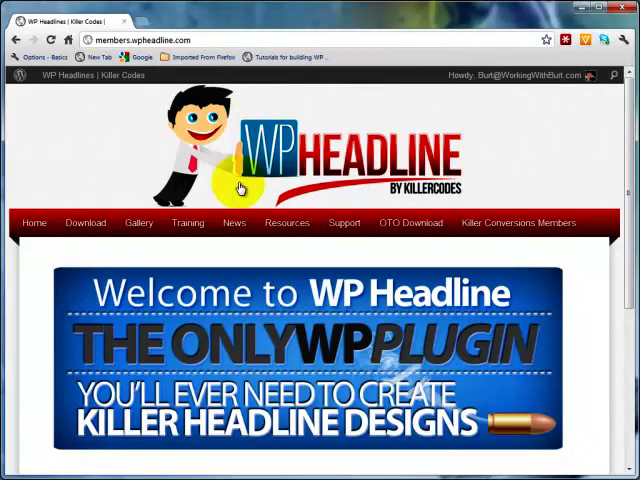
mouse_move(258, 191)
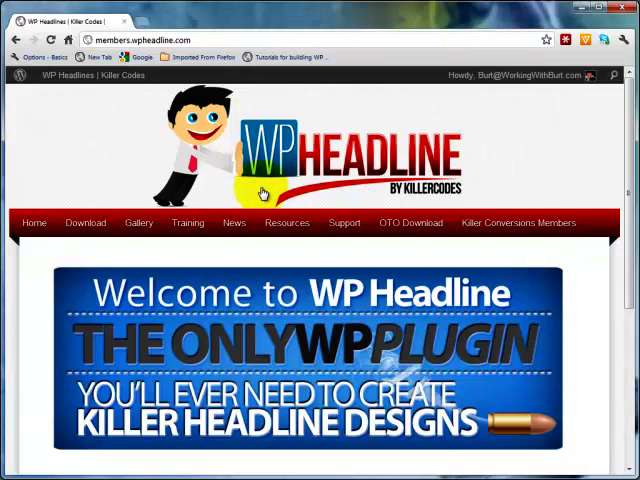
mouse_move(453, 201)
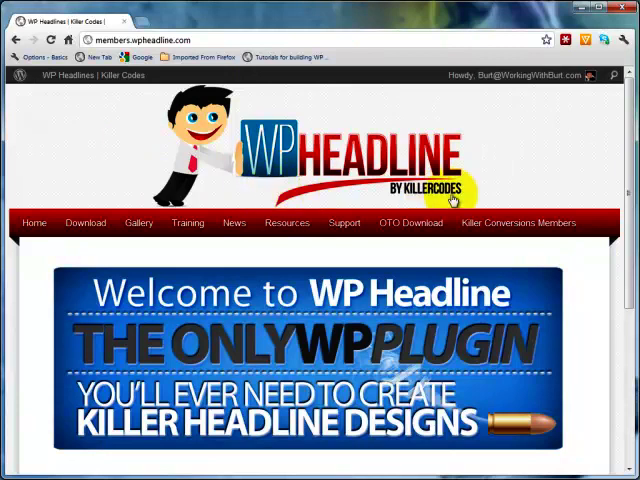
mouse_move(542, 82)
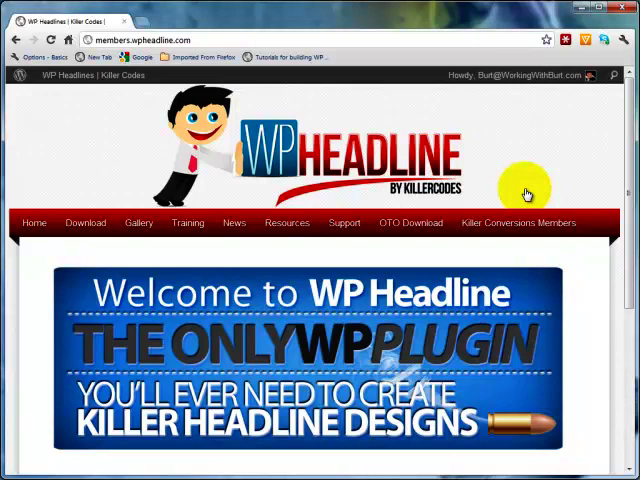
mouse_move(240, 330)
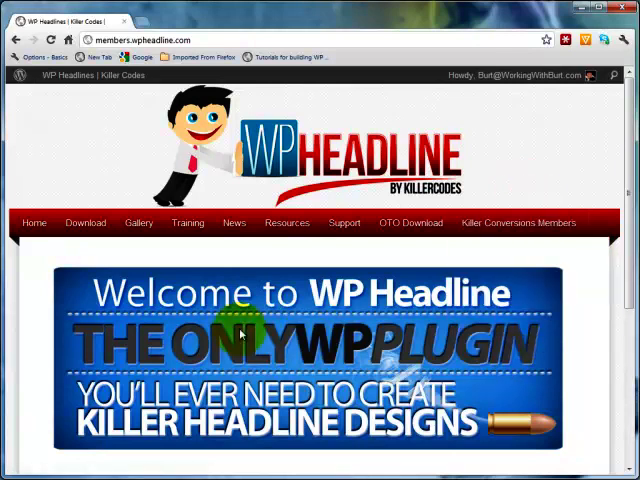
mouse_move(62, 244)
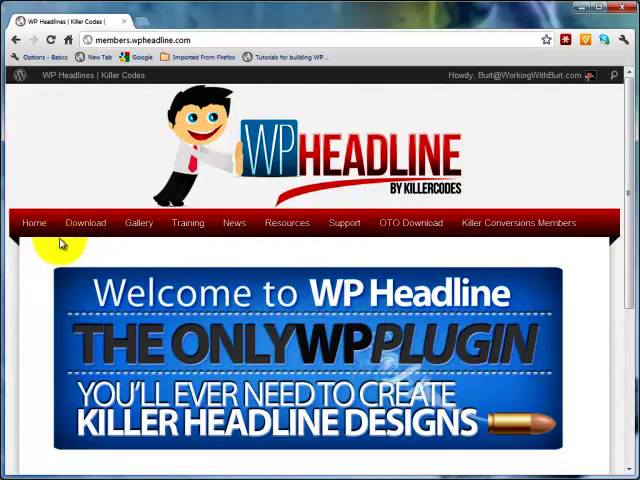
Scroll the Download page to the 'Click Here Now To Download WP Headline (ZIP)' link
scroll("down", 3)
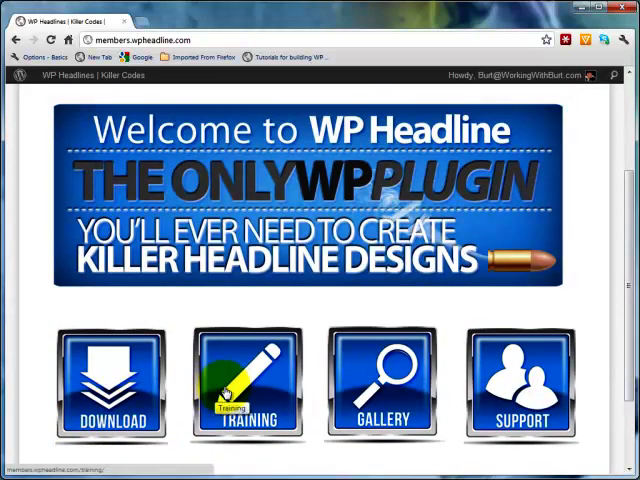
mouse_move(233, 316)
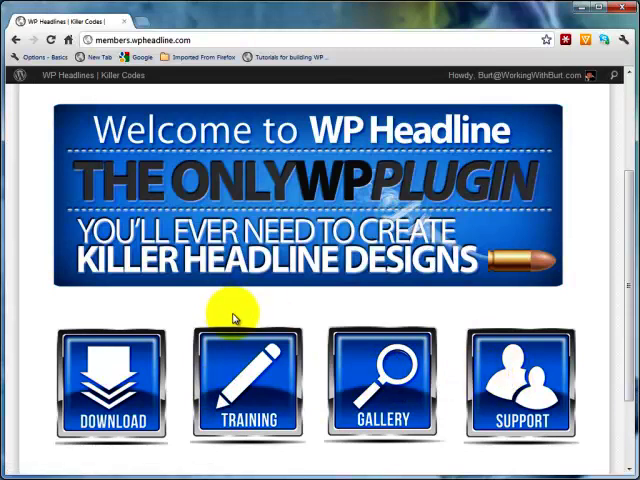
mouse_move(620, 260)
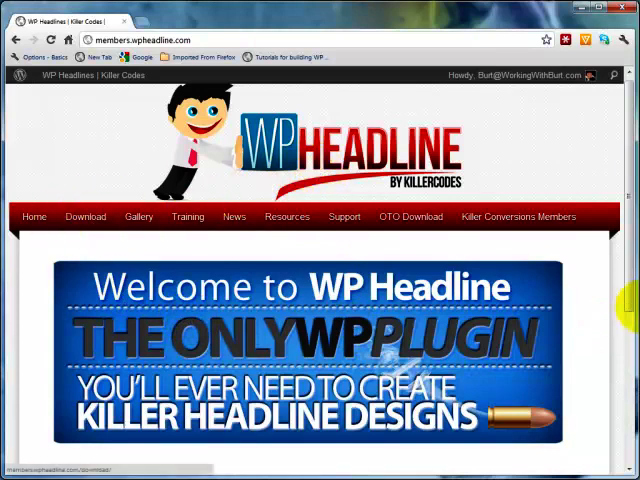
scroll("down", 3)
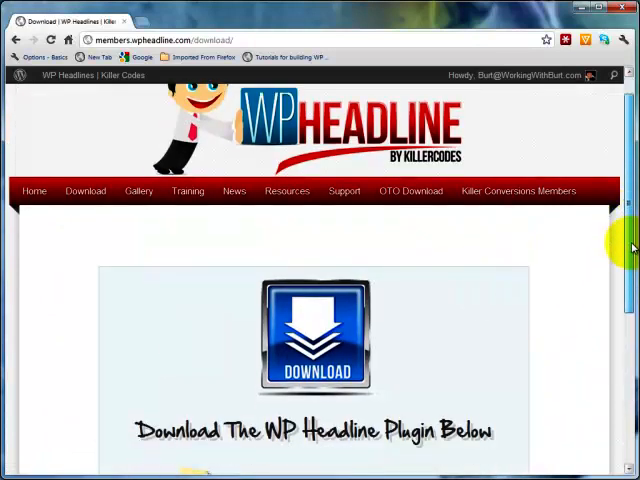
scroll("down", 3)
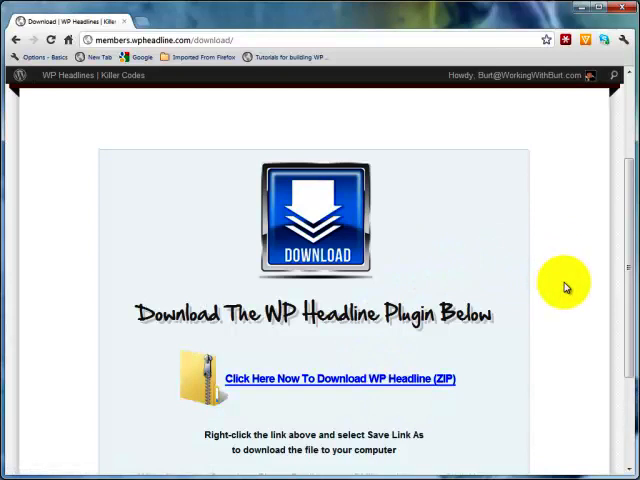
mouse_move(623, 265)
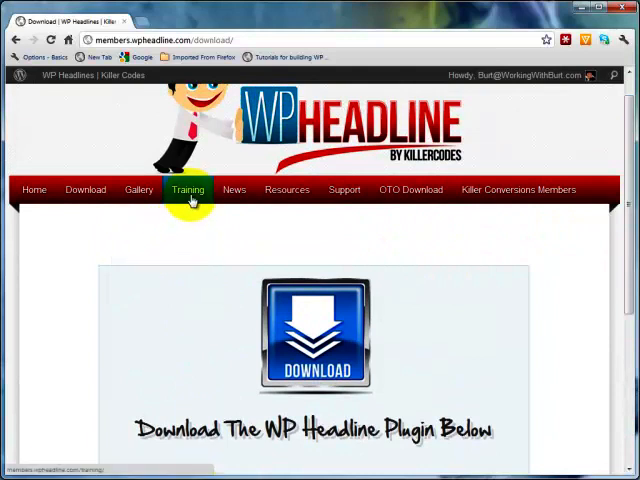
Go to the members site Training page showing the three plugin training videos
left_click(187, 189)
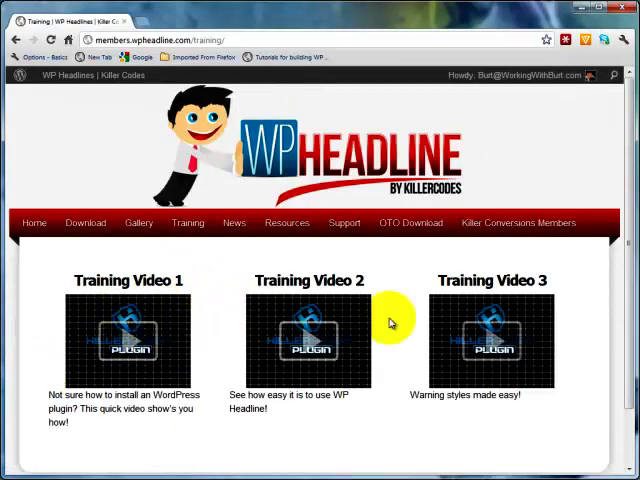
mouse_move(127, 340)
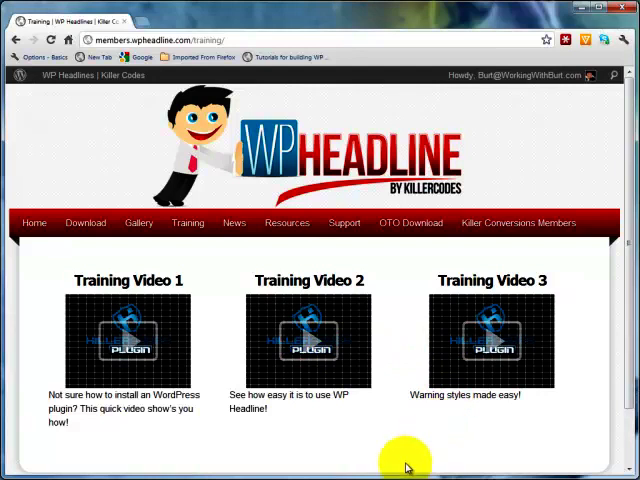
mouse_move(411, 466)
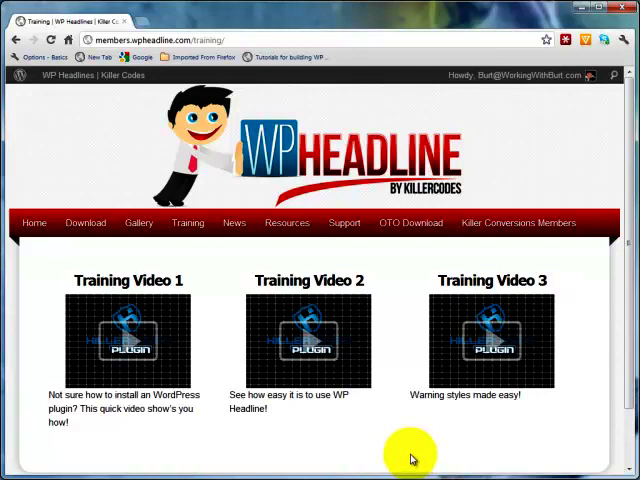
mouse_move(542, 37)
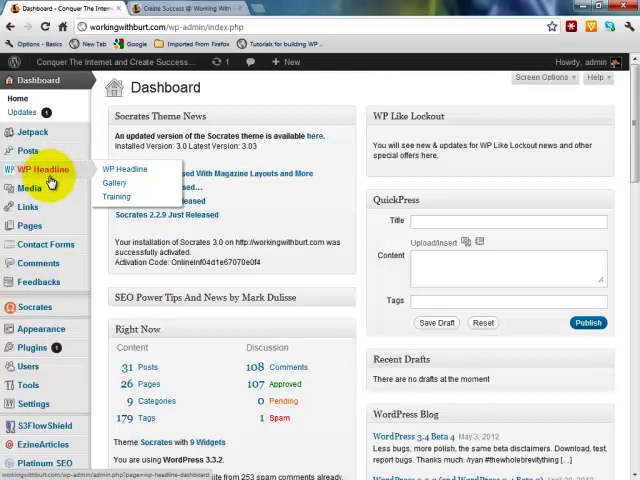
mouse_move(135, 174)
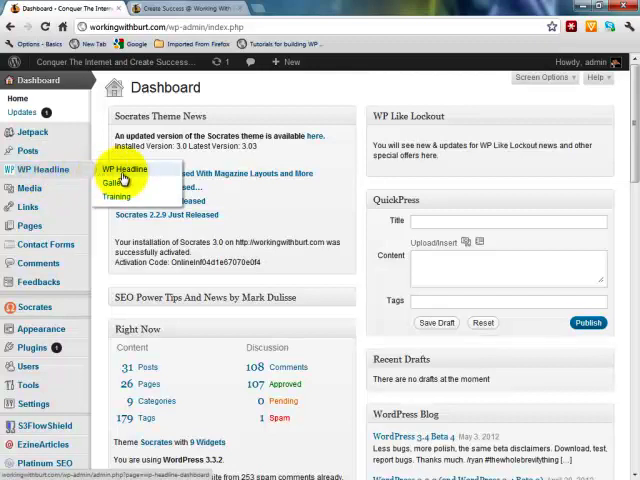
Open WP Headline from the admin sidebar and browse the Gallery's example headlines
left_click(126, 168)
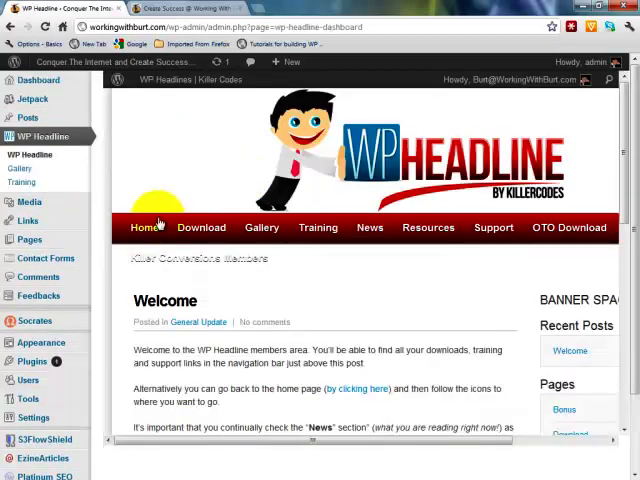
mouse_move(307, 318)
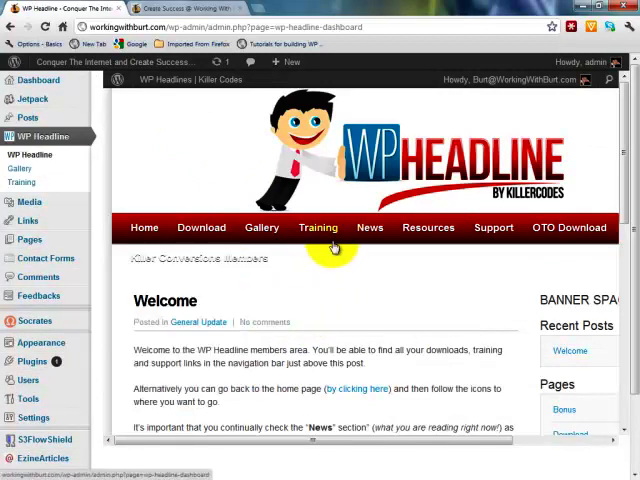
scroll("down", 3)
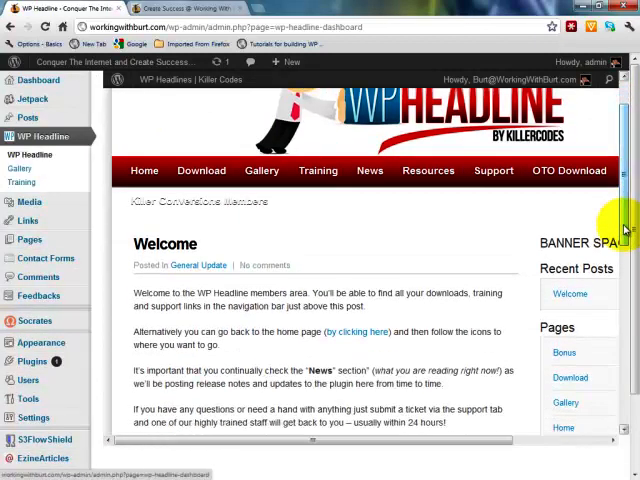
mouse_move(201, 180)
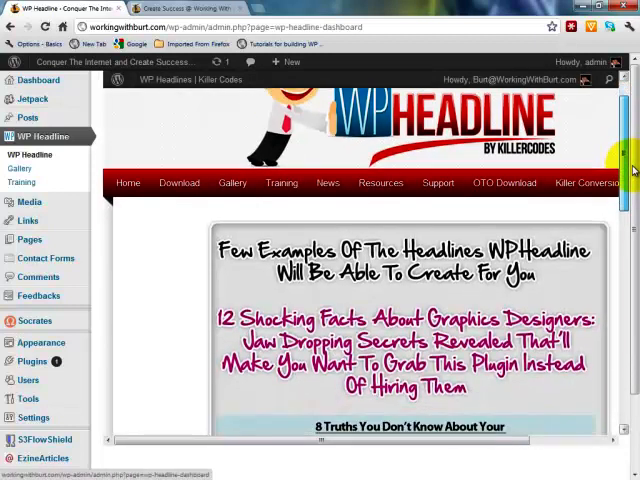
scroll("down", 3)
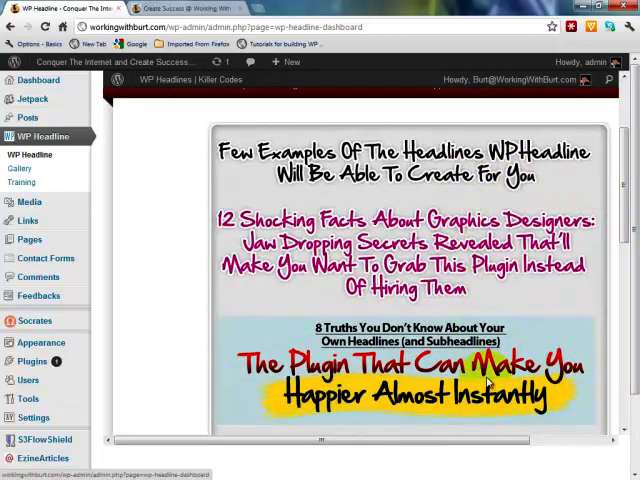
scroll("down", 3)
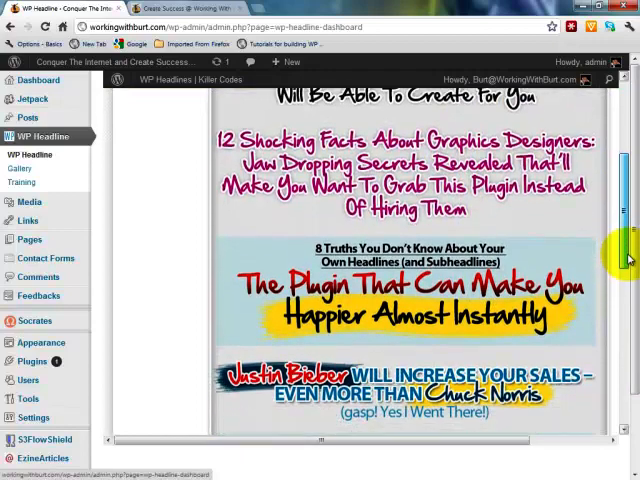
scroll("down", 3)
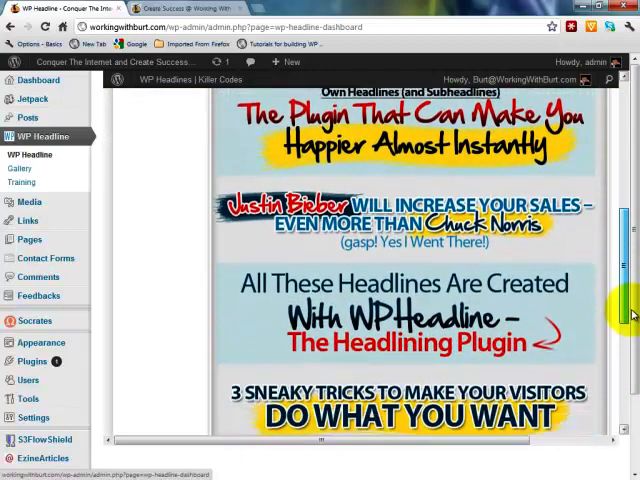
scroll("down", 3)
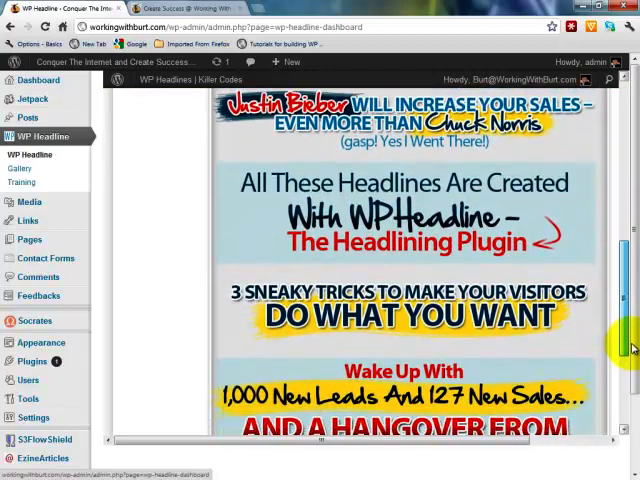
scroll("down", 3)
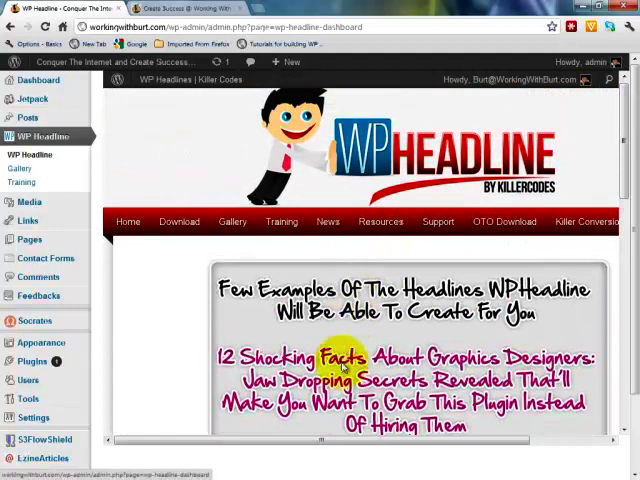
mouse_move(281, 221)
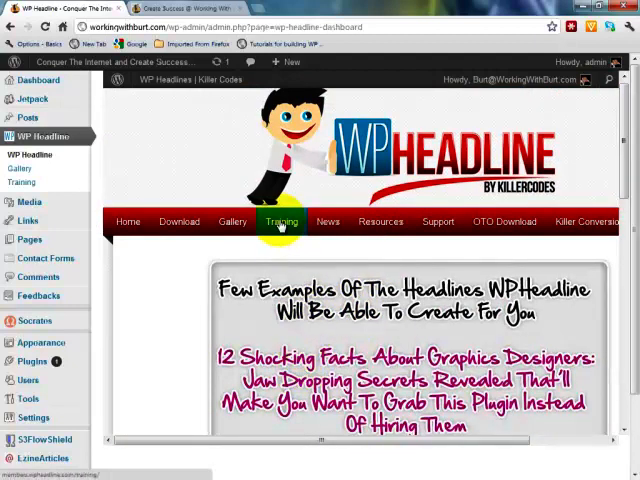
Switch the WP Headline dashboard to its Training page with three videos
left_click(282, 221)
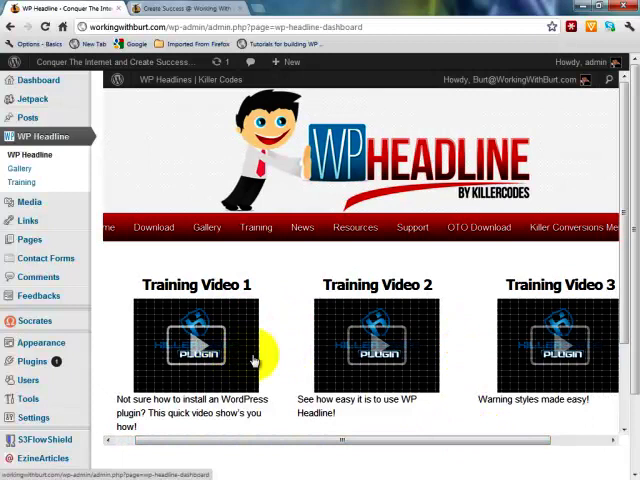
mouse_move(513, 357)
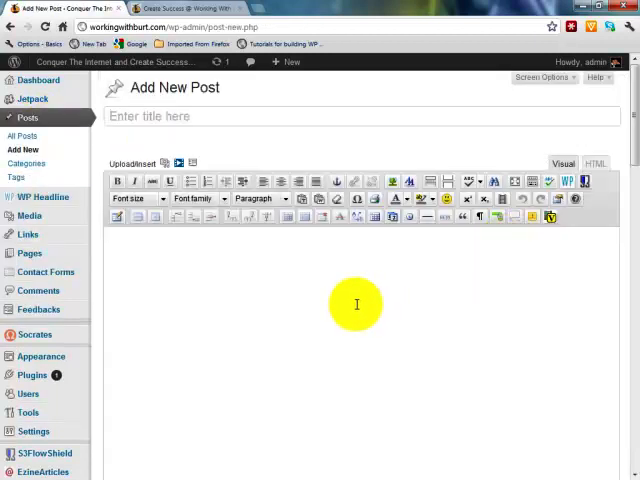
mouse_move(462, 252)
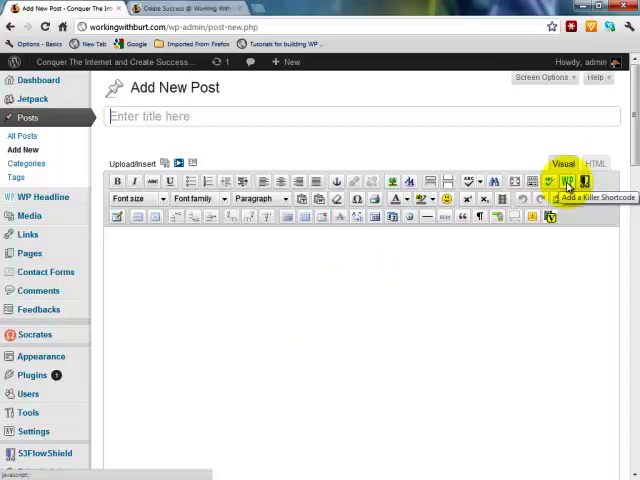
Title the new post 'WP Headline Plugin is Awesome'
left_click(165, 116)
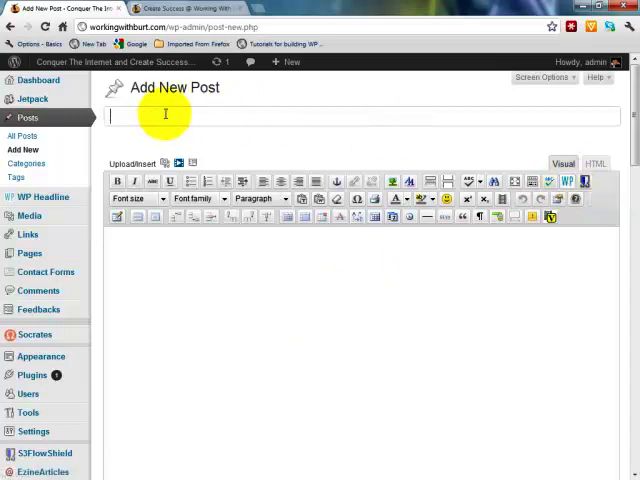
type("WP Headline Plugin is Awesome")
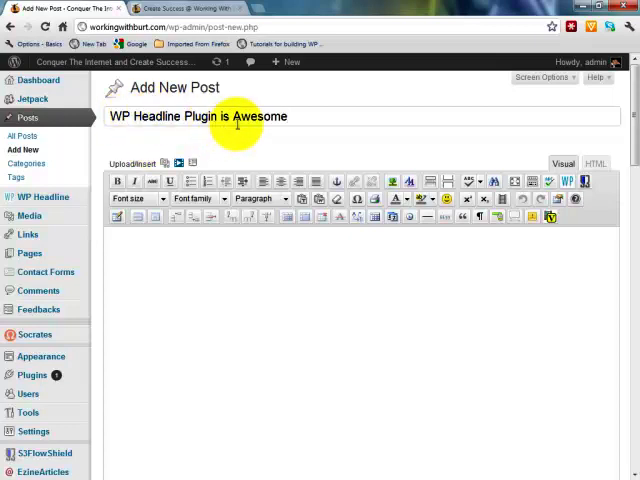
mouse_move(571, 180)
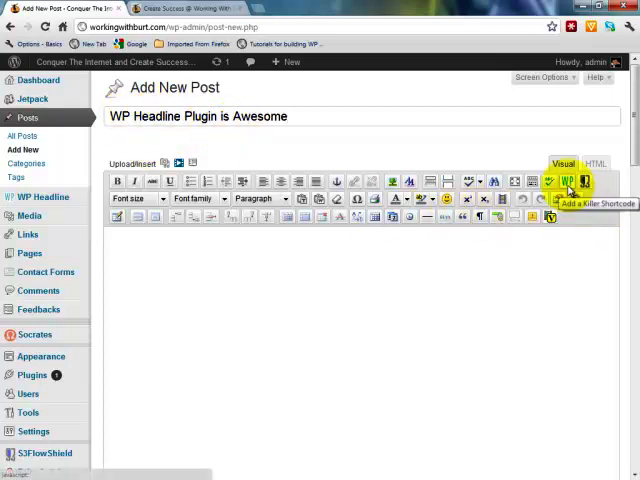
Browse the WP Headline Shortcodes gallery and choose the Main Headline style
left_click(575, 181)
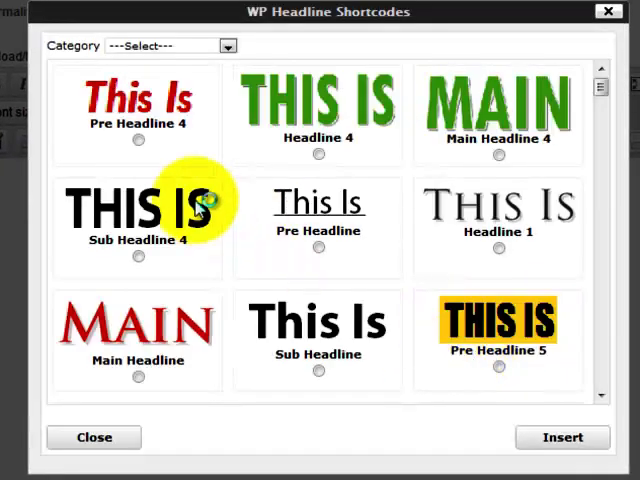
mouse_move(430, 330)
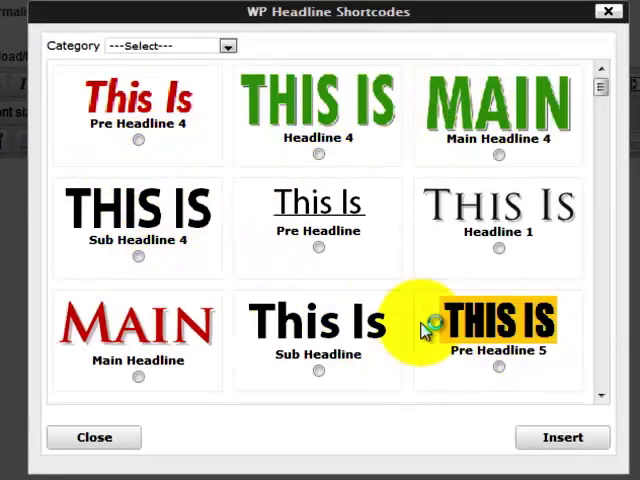
mouse_move(231, 46)
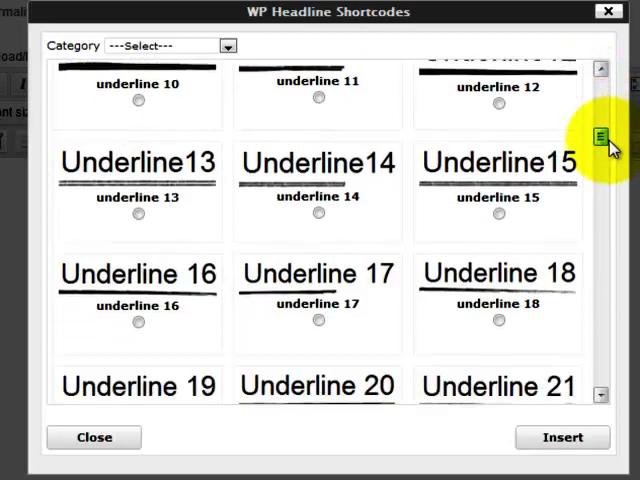
scroll("down", 3)
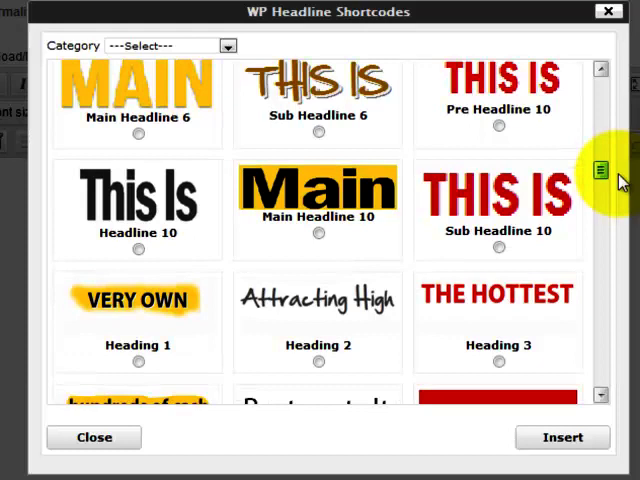
scroll("down", 3)
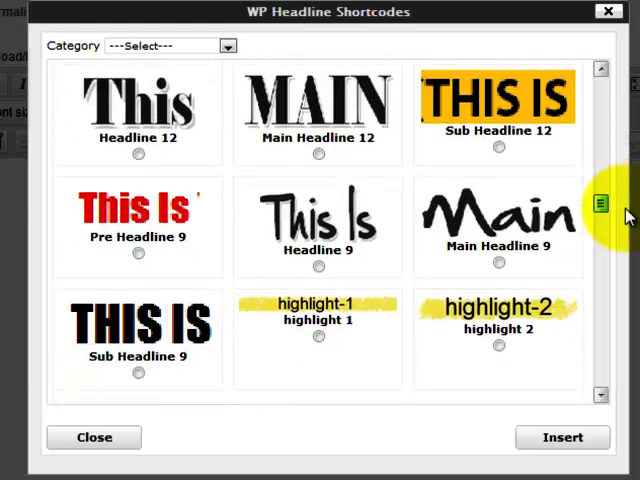
scroll("down", 3)
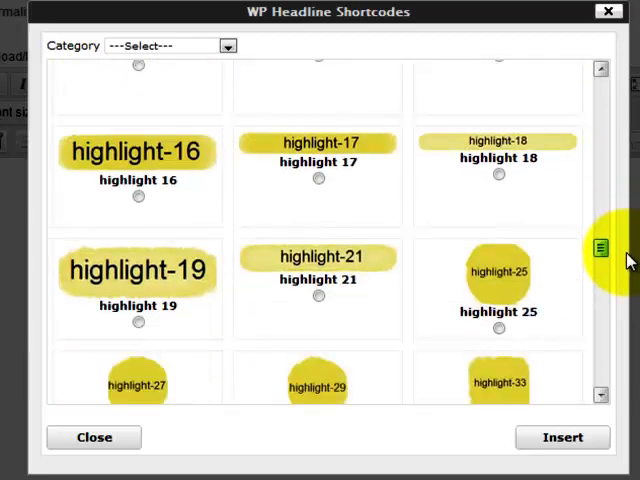
scroll("down", 3)
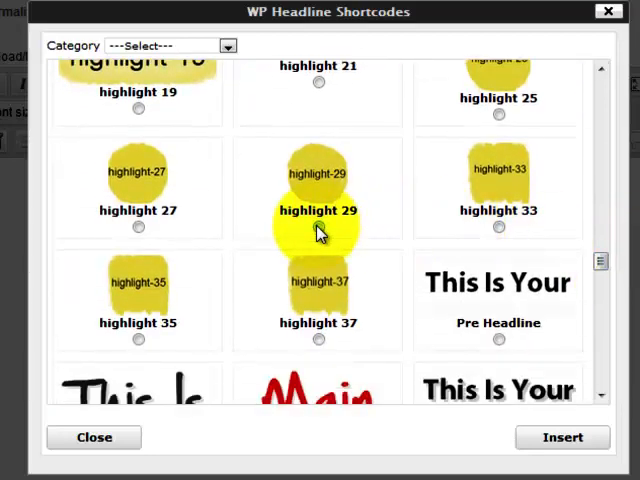
scroll("down", 3)
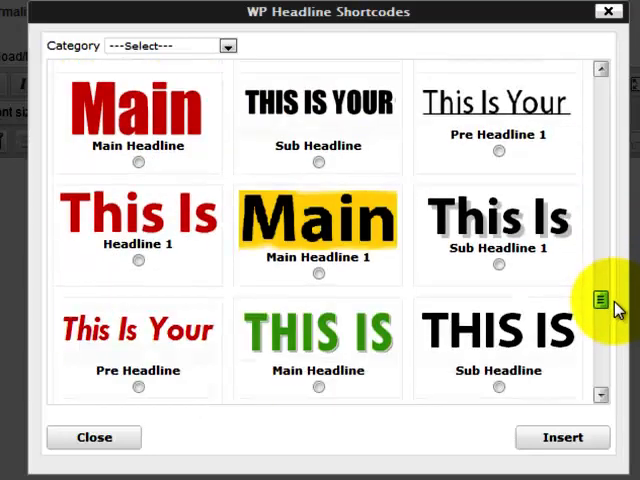
scroll("down", 3)
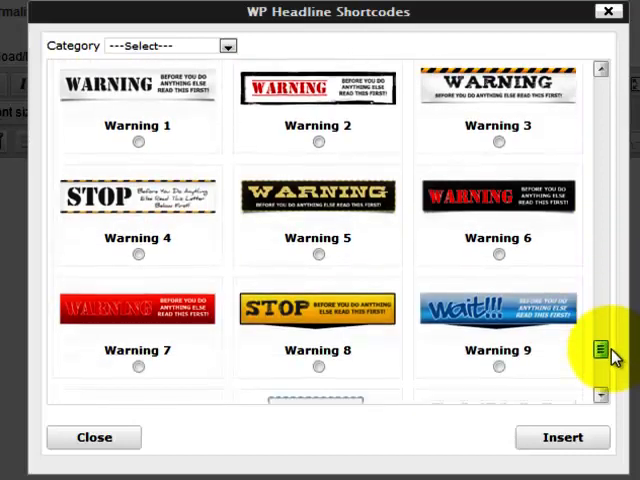
scroll("down", 3)
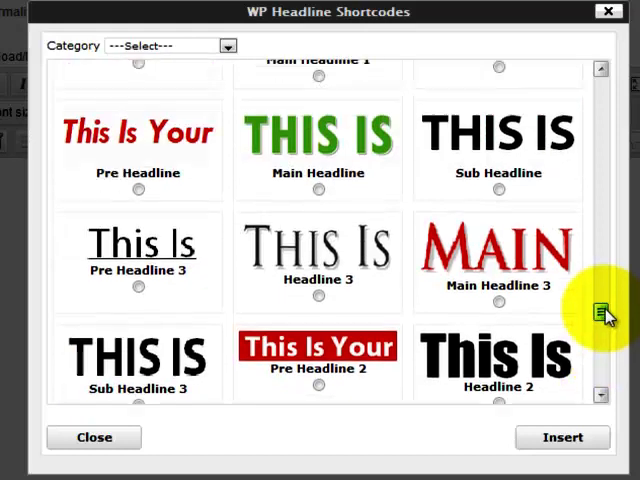
scroll("down", 3)
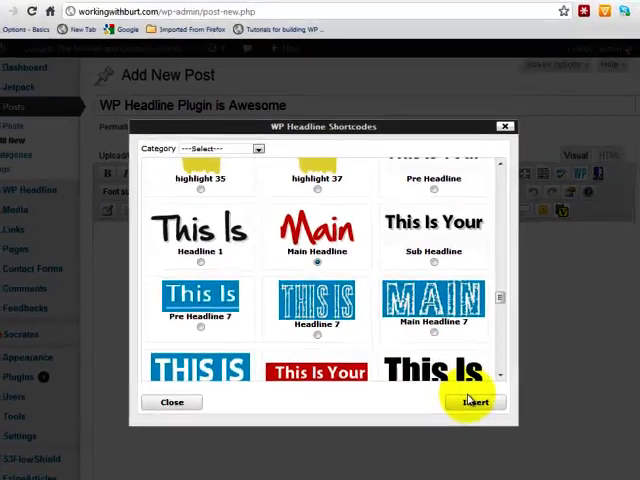
Insert the Main Headline shortcode into the post body and save a draft
left_click(476, 402)
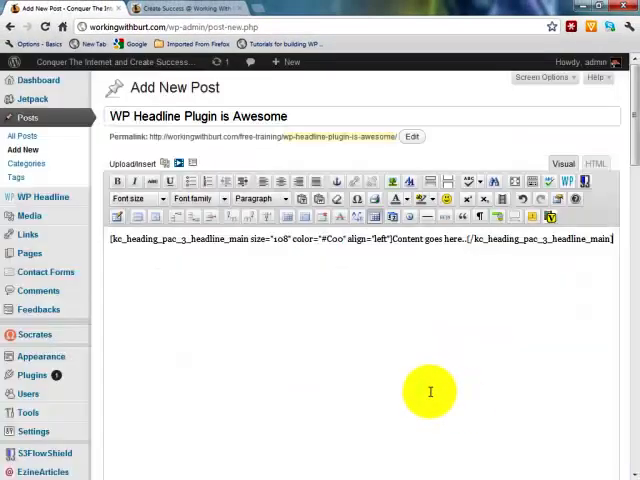
mouse_move(352, 267)
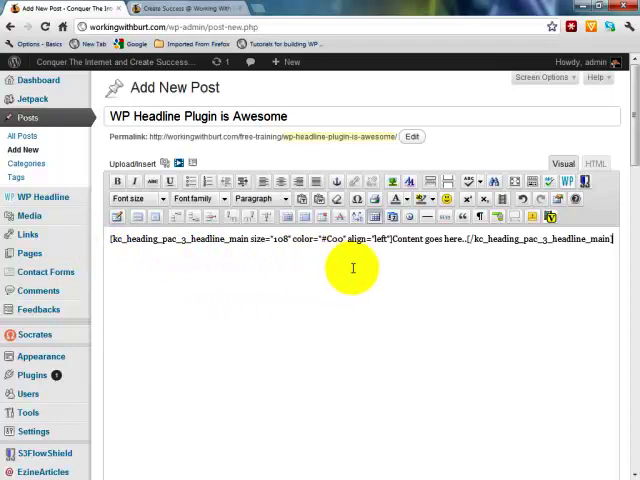
mouse_move(597, 256)
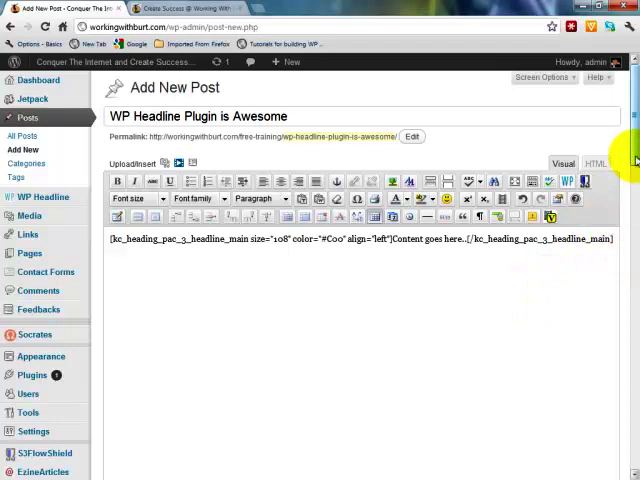
scroll("down", 3)
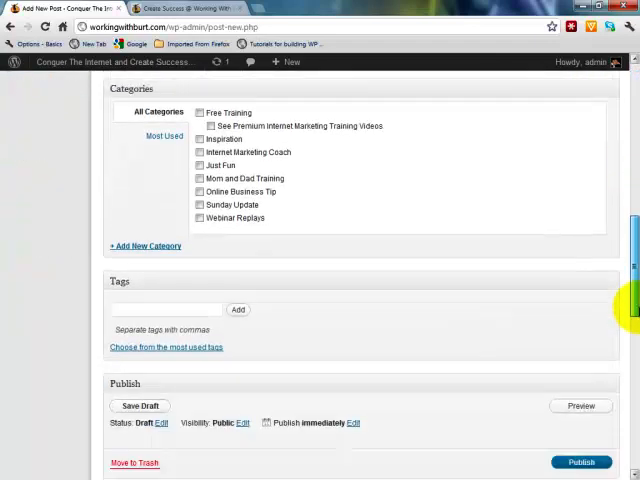
scroll("down", 3)
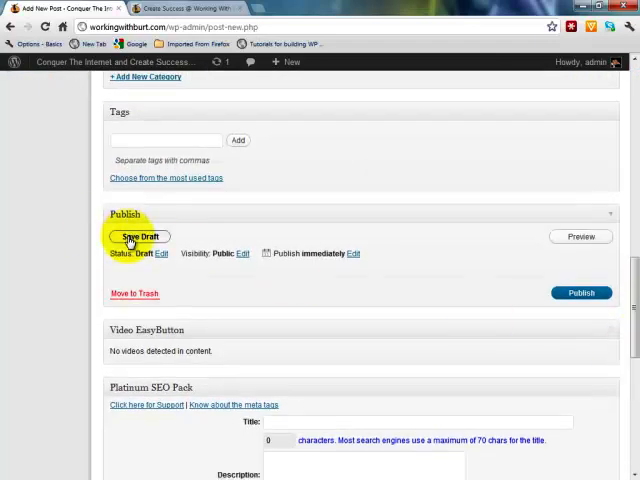
left_click(139, 237)
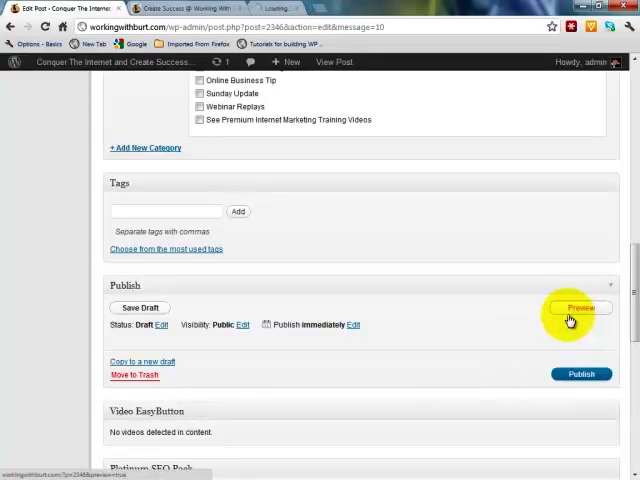
Preview the post and save the draft with headline 'WP Headline is a Must Have Tool'
left_click(579, 308)
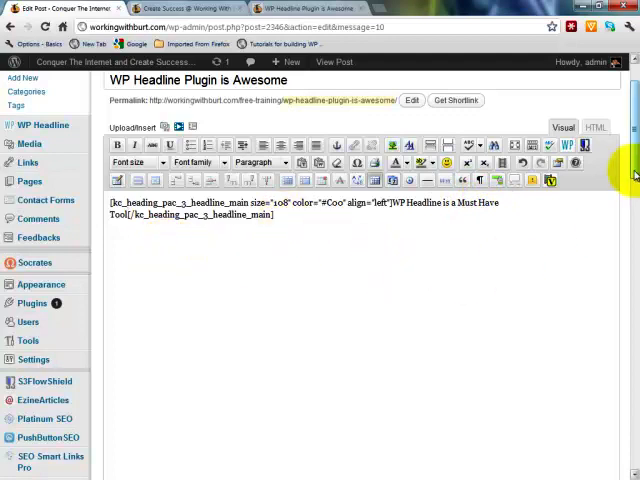
scroll("down", 3)
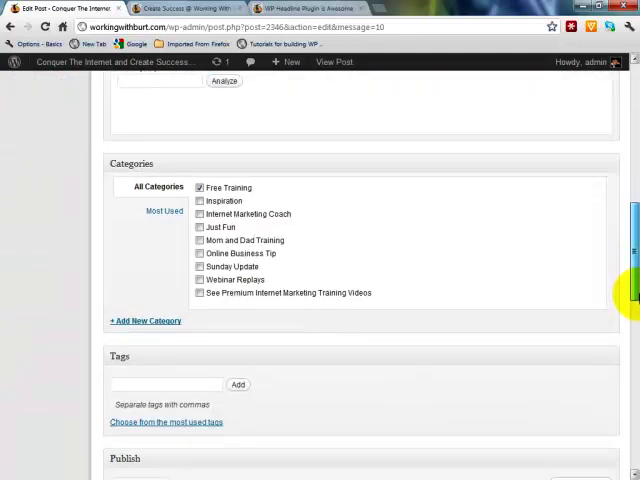
scroll("down", 3)
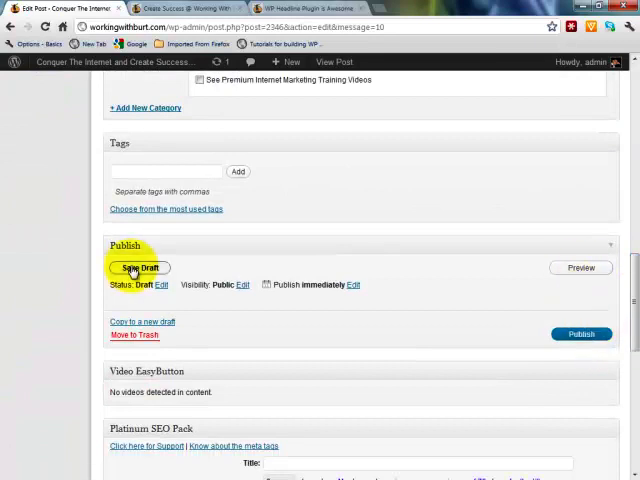
left_click(140, 268)
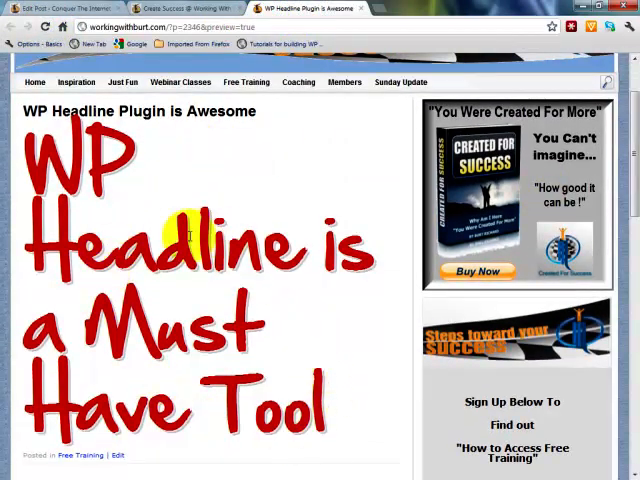
mouse_move(67, 287)
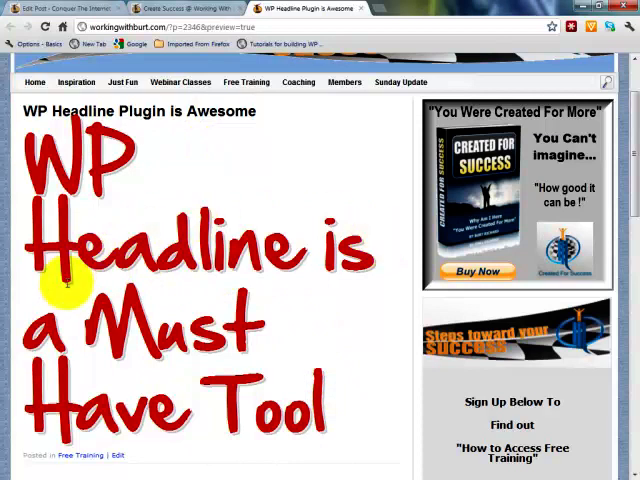
mouse_move(195, 283)
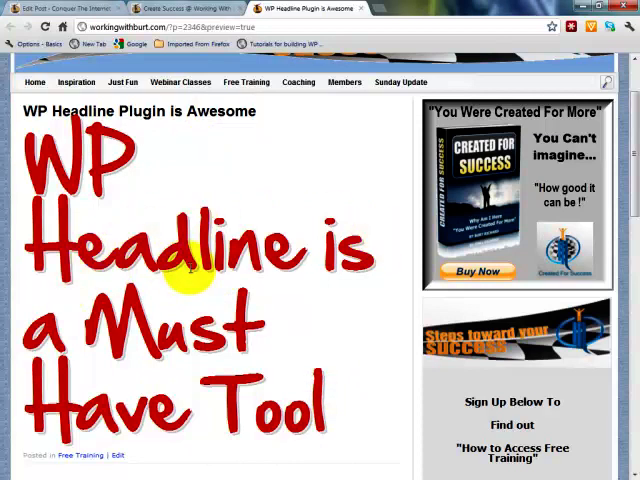
mouse_move(196, 285)
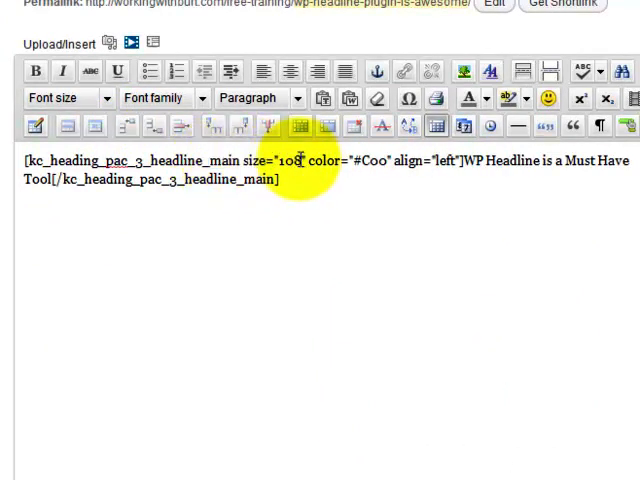
Change the shortcode size value from 108 to 36, then select the #C00 colour code
double_click(298, 160)
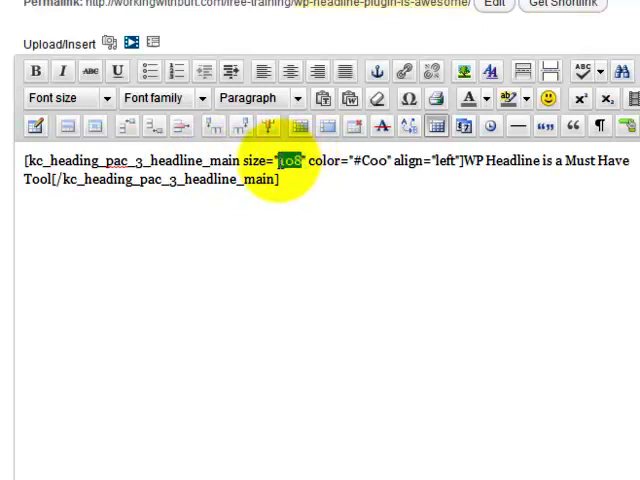
mouse_move(288, 220)
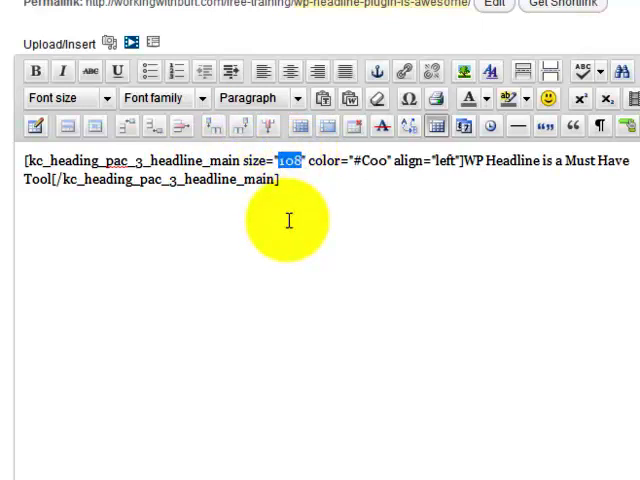
type("36")
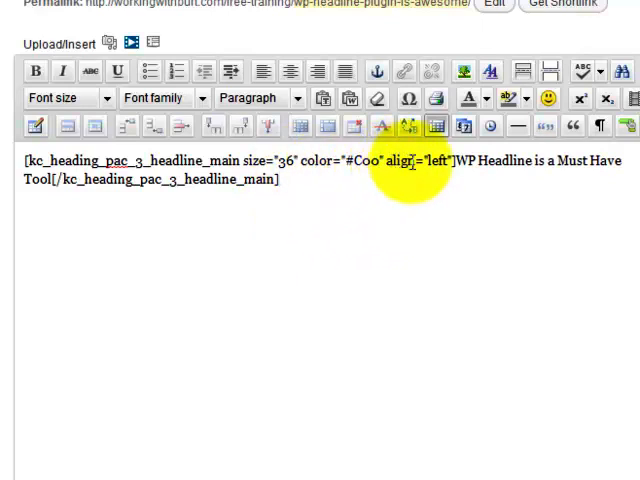
double_click(311, 160)
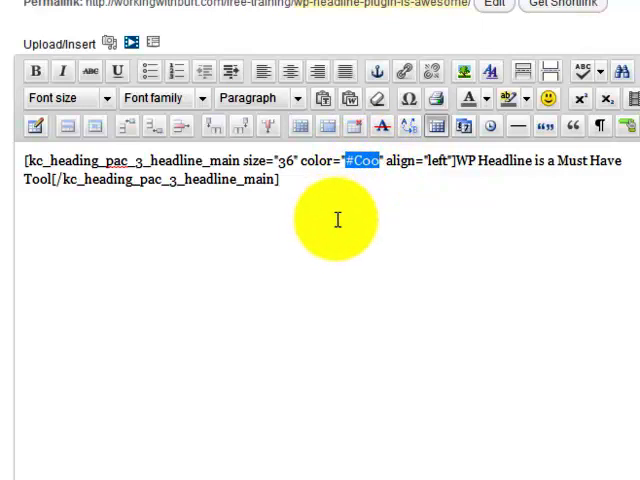
left_click(282, 179)
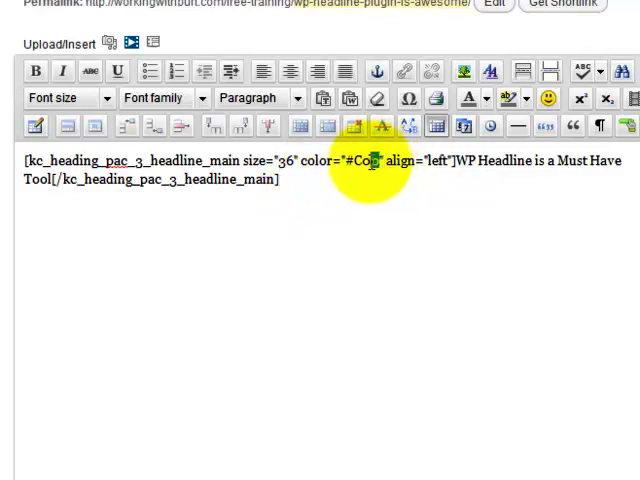
double_click(365, 160)
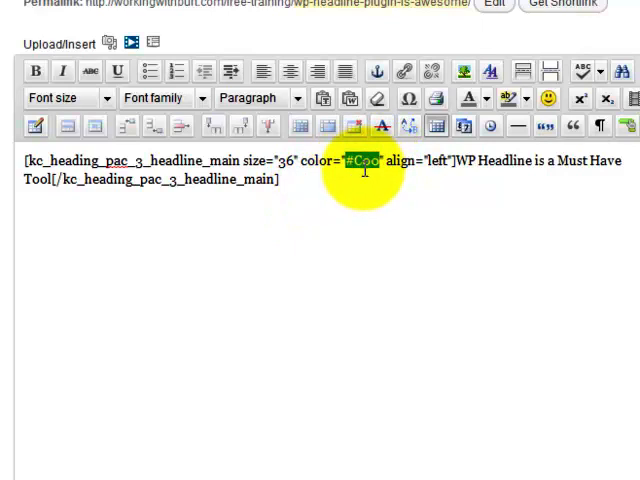
mouse_move(350, 207)
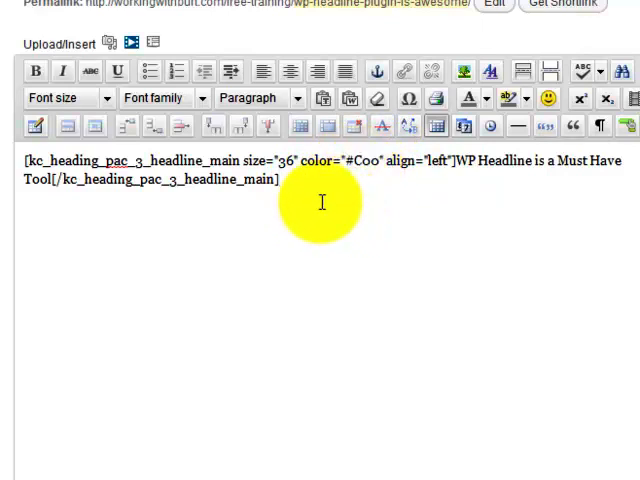
Type 'Sample Text' below the headline shortcode and colour it blue
left_click(40, 210)
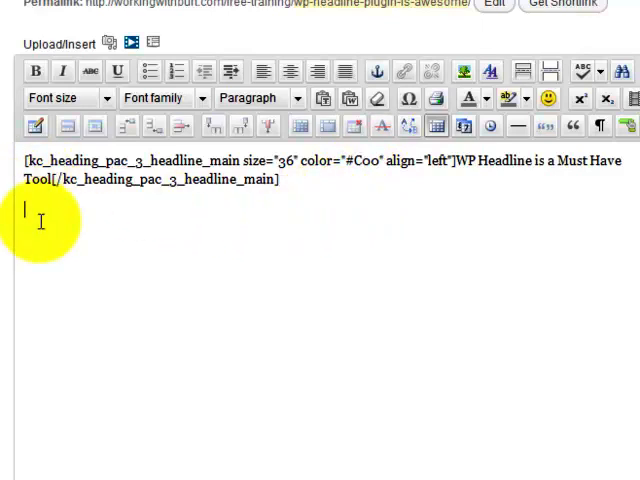
type("Sampl")
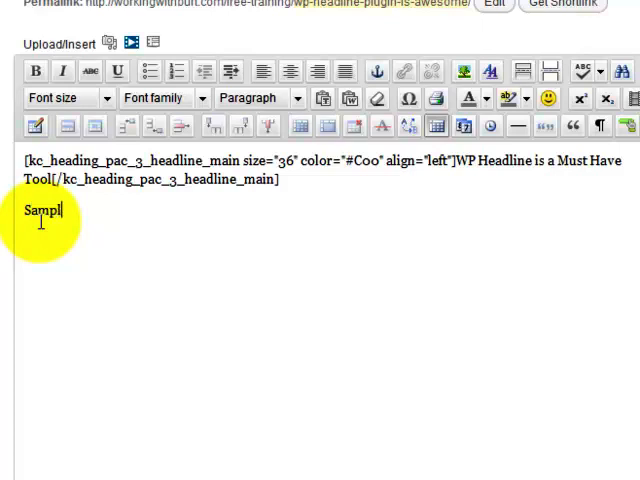
type("e Text")
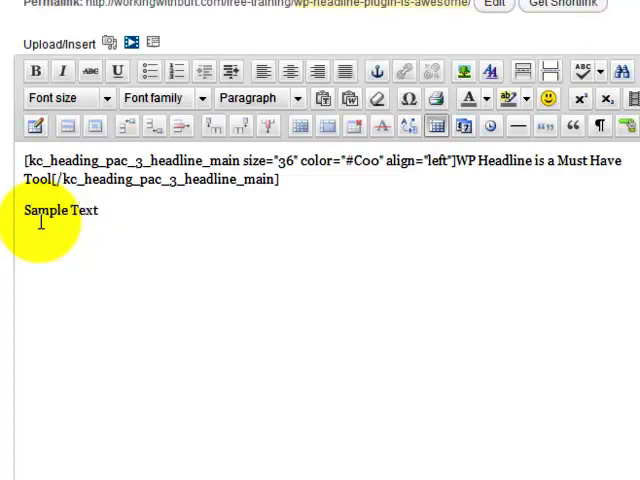
double_click(60, 210)
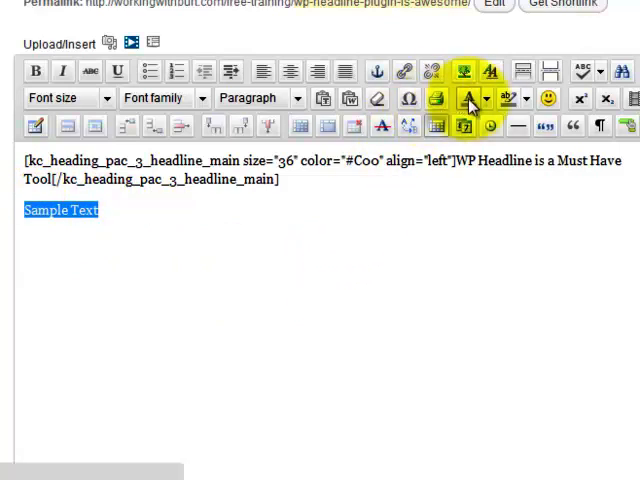
left_click(481, 98)
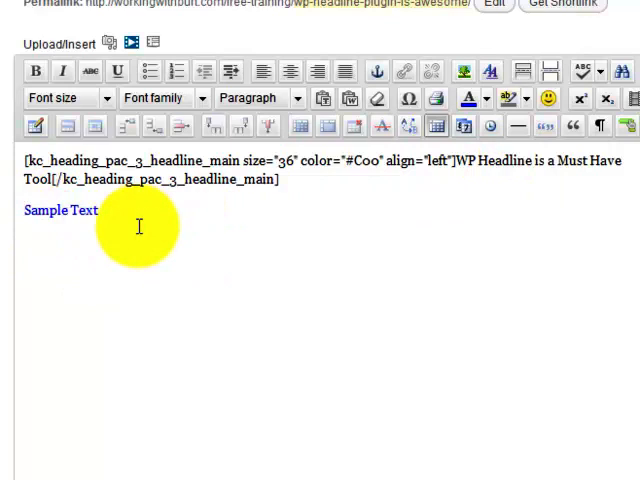
double_click(367, 160)
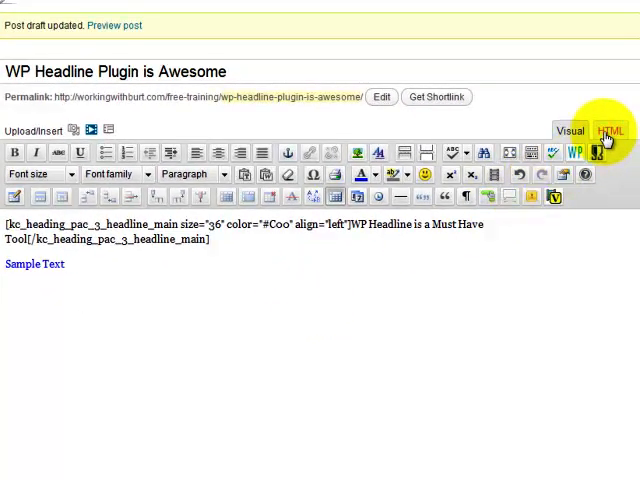
Replace the shortcode colour #C00 with the span's blue #0000ff in the HTML view
left_click(617, 129)
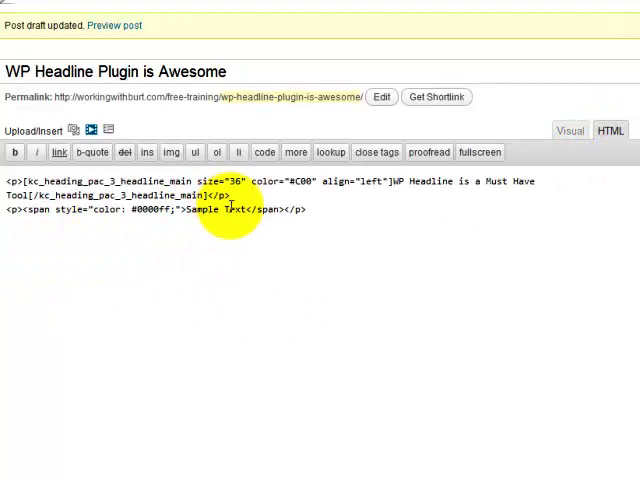
double_click(207, 210)
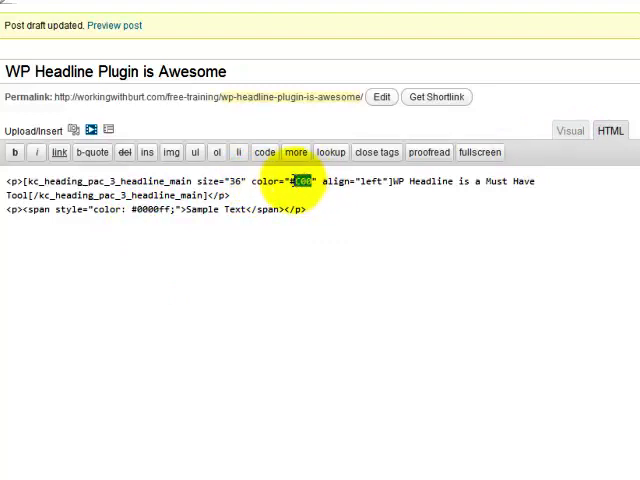
right_click(298, 181)
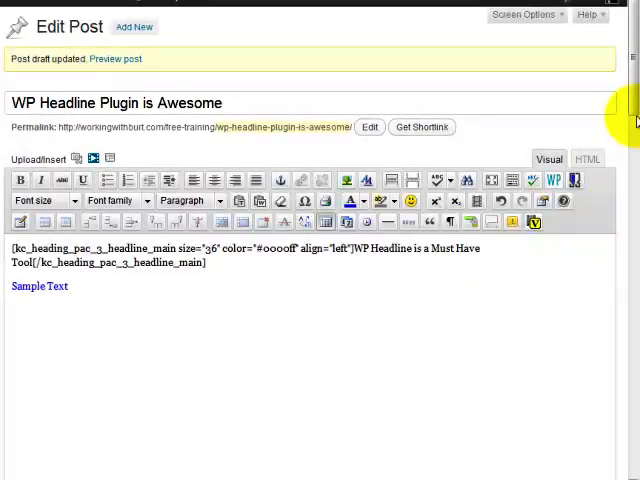
scroll("down", 3)
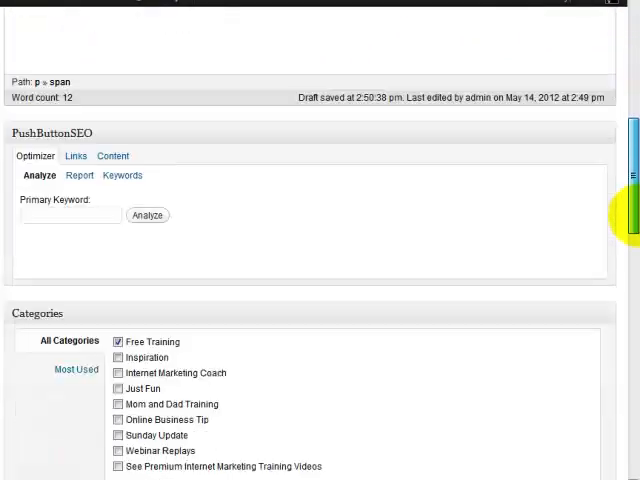
scroll("down", 3)
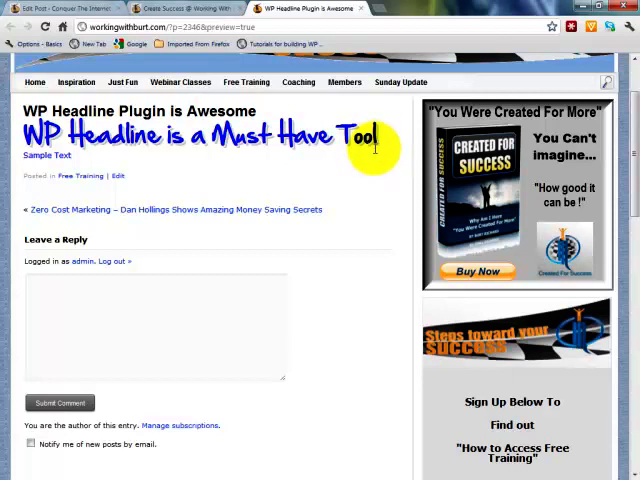
mouse_move(348, 180)
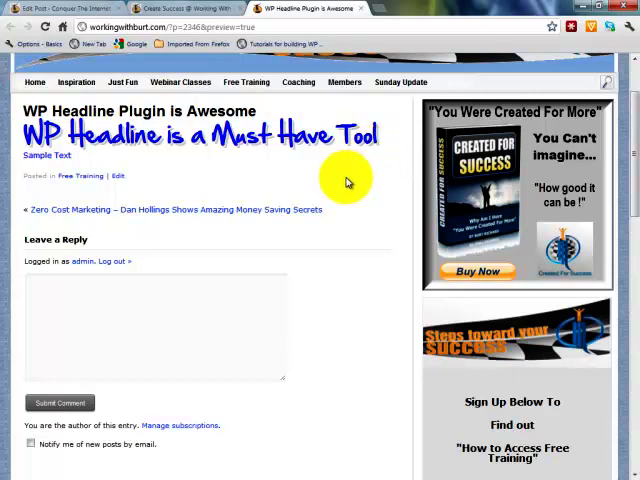
mouse_move(334, 173)
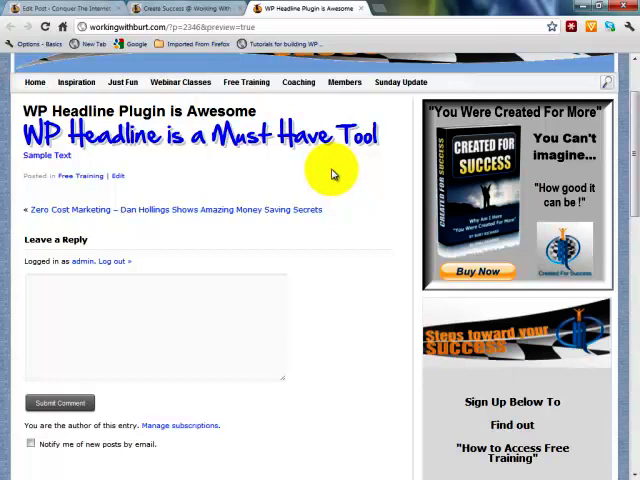
mouse_move(240, 165)
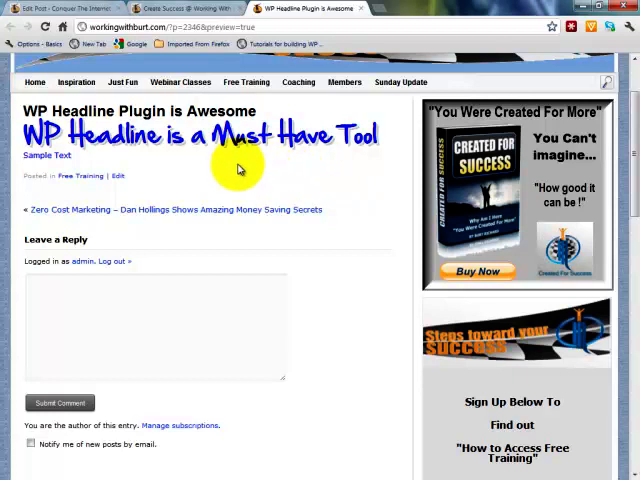
mouse_move(145, 195)
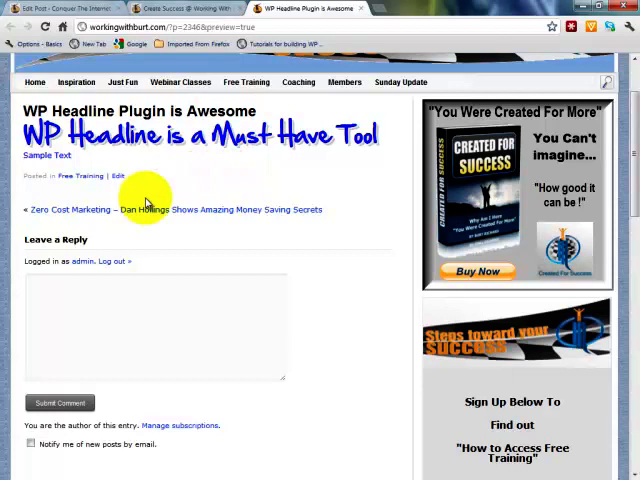